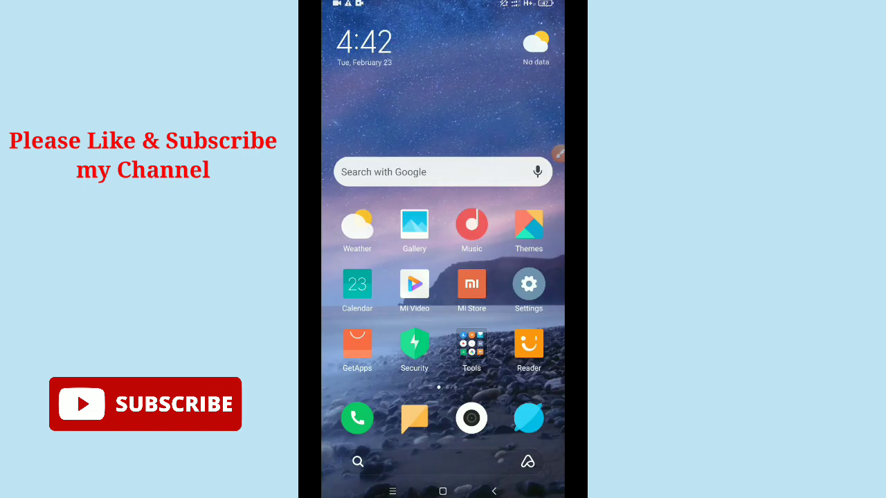
- Swipe to the next home screen page to reveal the Social folder
{"action": "scroll", "scroll_direction": "left", "scroll_amount": 3}
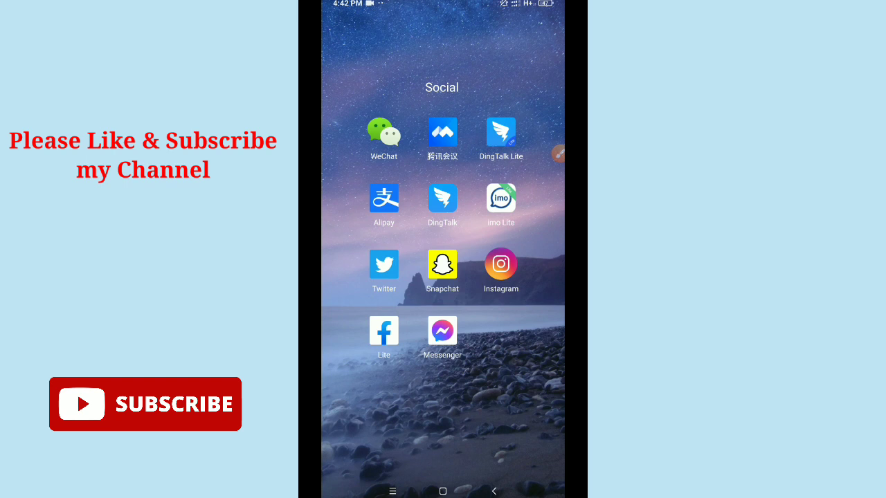
- Launch Snapchat and switch to the Chat list of conversations
{"action": "left_click", "coordinate": [443, 264]}
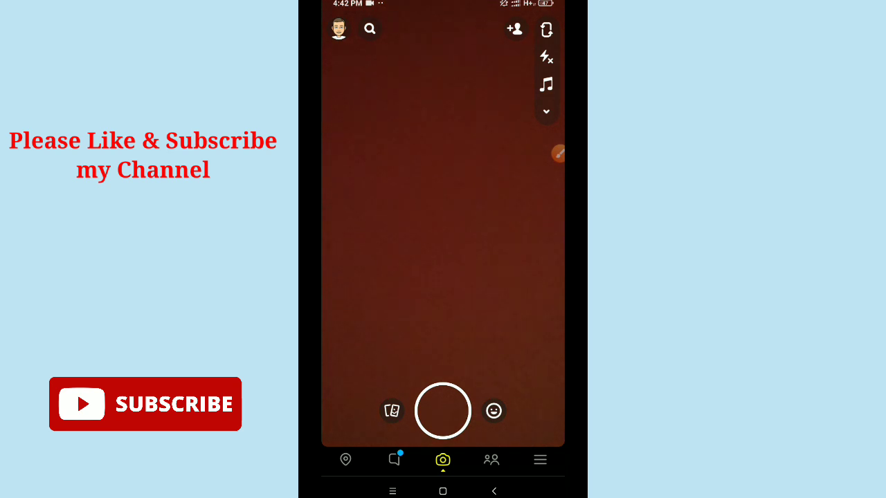
{"action": "left_click", "coordinate": [394, 460]}
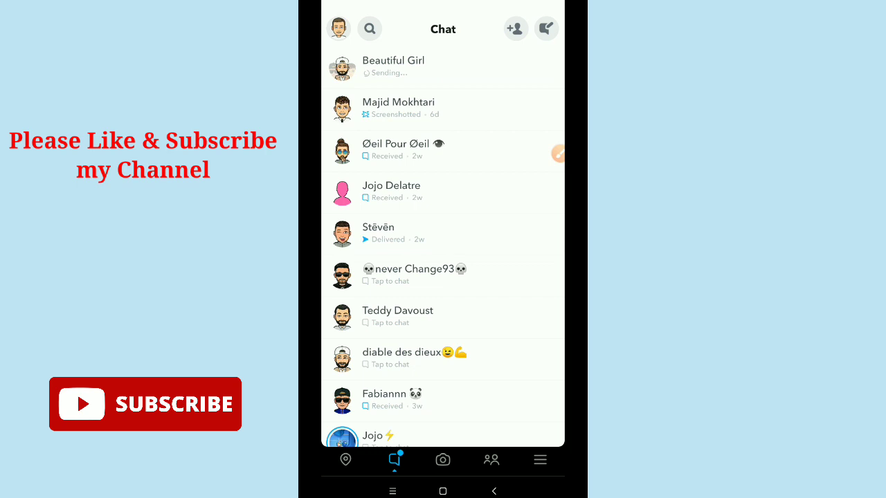
- Open the Beautiful Girl group from the chat list
{"action": "left_click", "coordinate": [393, 66]}
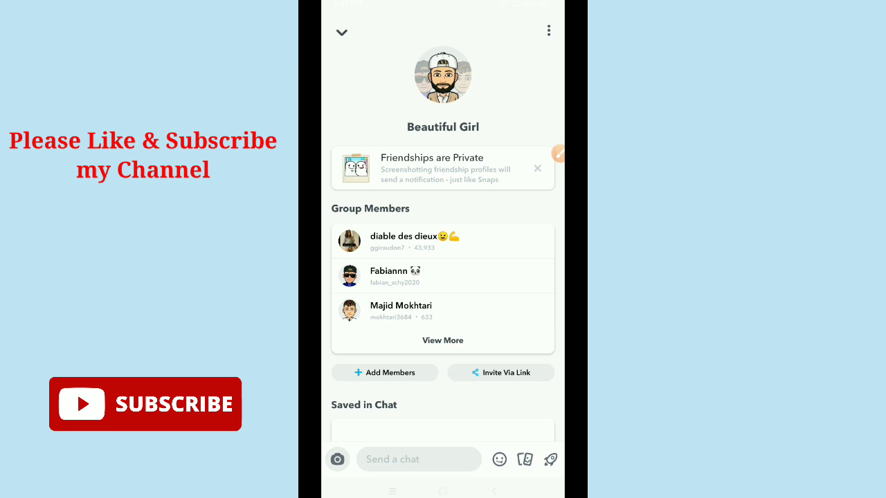
{"action": "scroll", "scroll_direction": "down", "scroll_amount": 3}
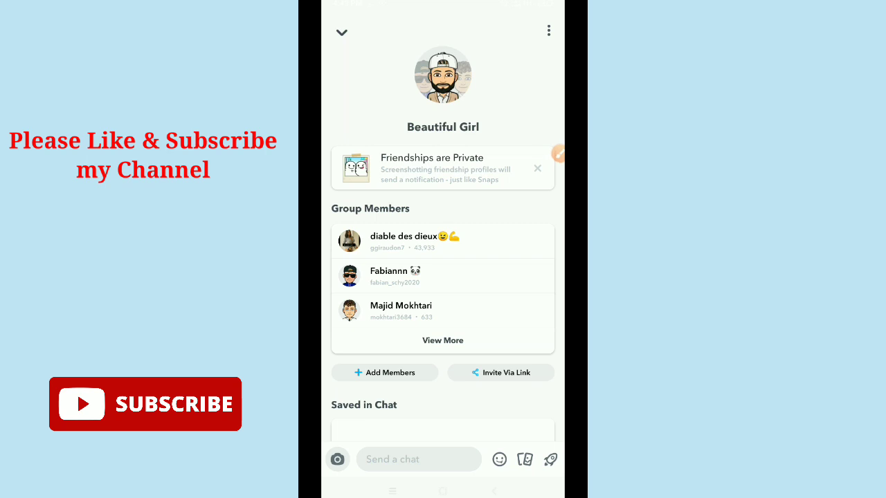
{"action": "left_click", "coordinate": [549, 30]}
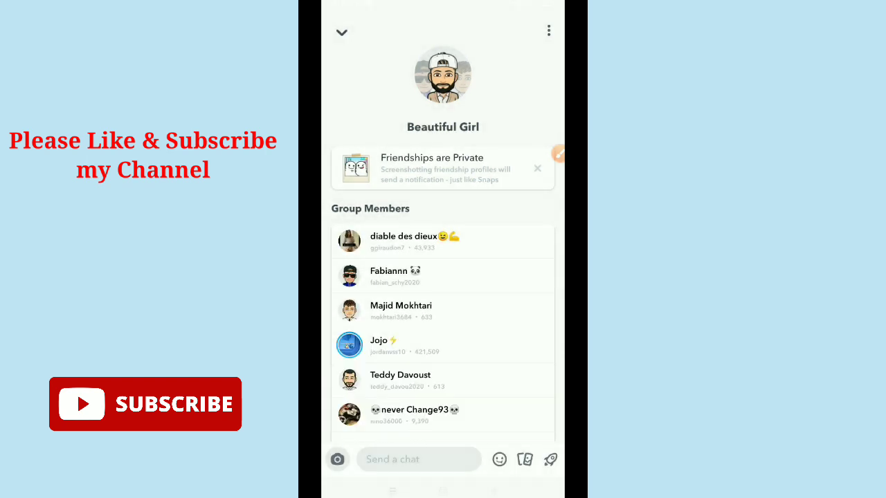
{"action": "scroll", "scroll_direction": "down", "scroll_amount": 3}
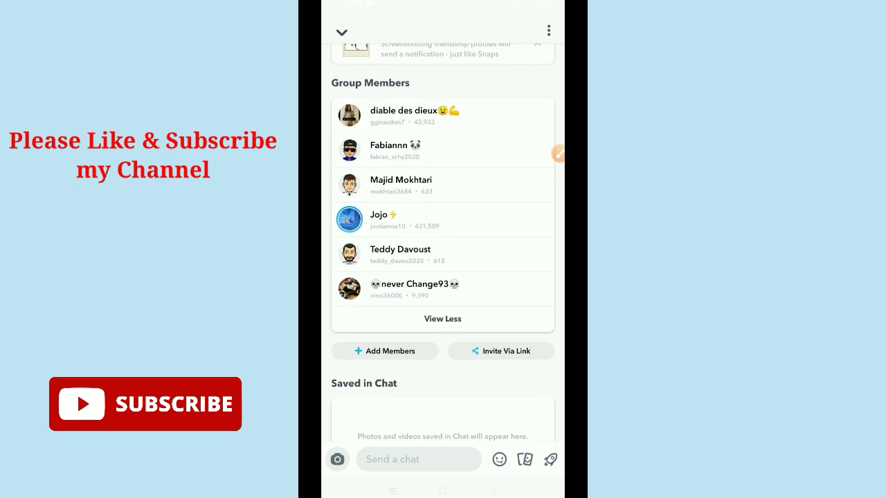
{"action": "left_click", "coordinate": [401, 185]}
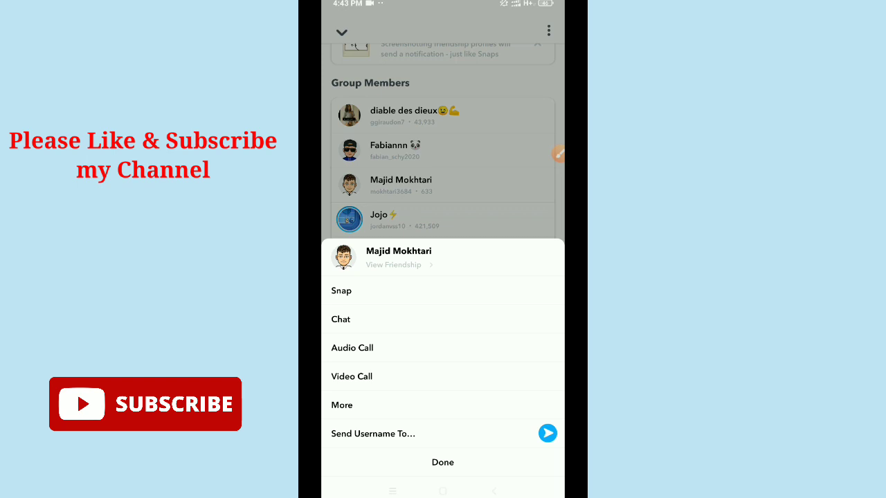
{"action": "left_click", "coordinate": [443, 462]}
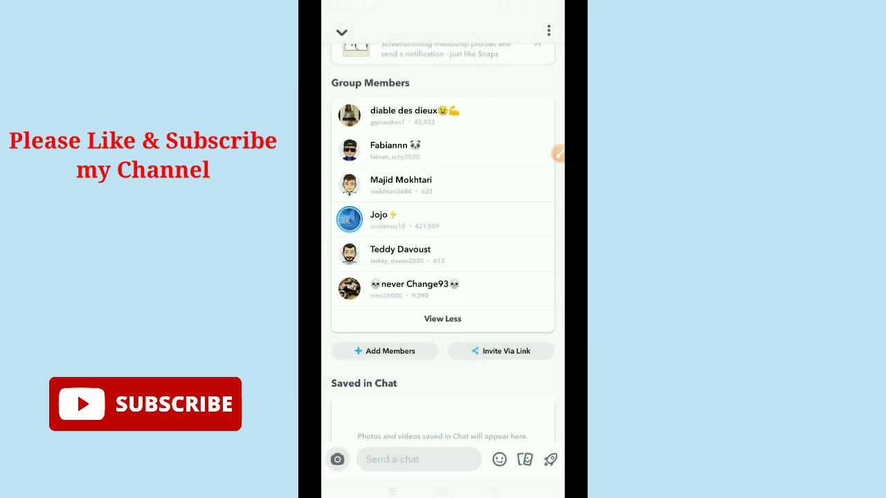
{"action": "scroll", "scroll_direction": "down", "scroll_amount": 3}
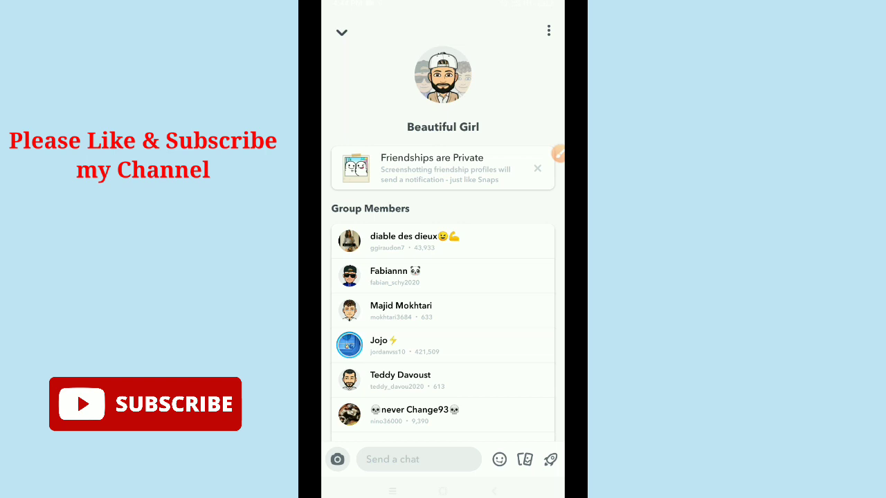
{"action": "scroll", "scroll_direction": "down", "scroll_amount": 3}
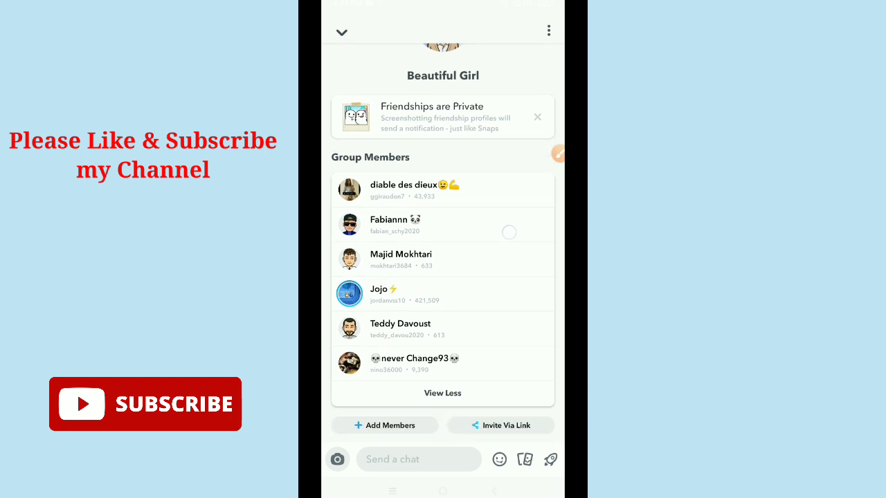